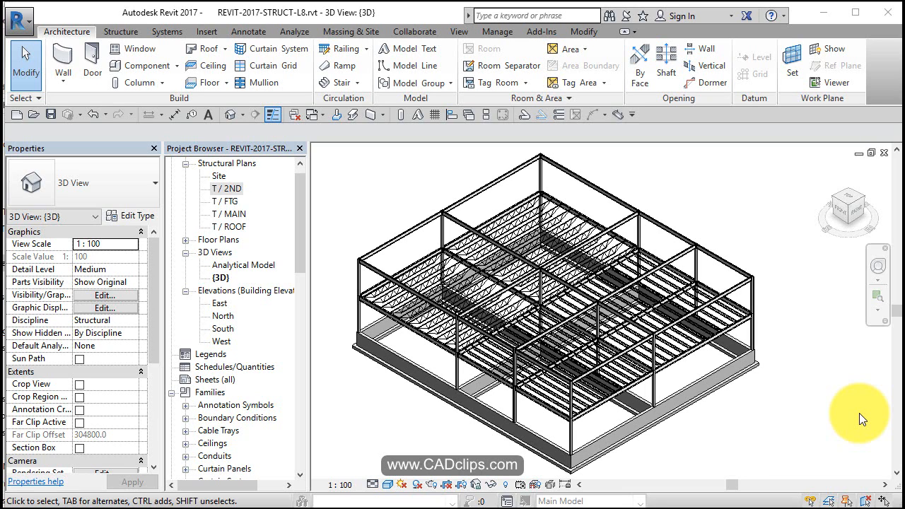
{"action": "mouse_move", "coordinate": [573, 298]}
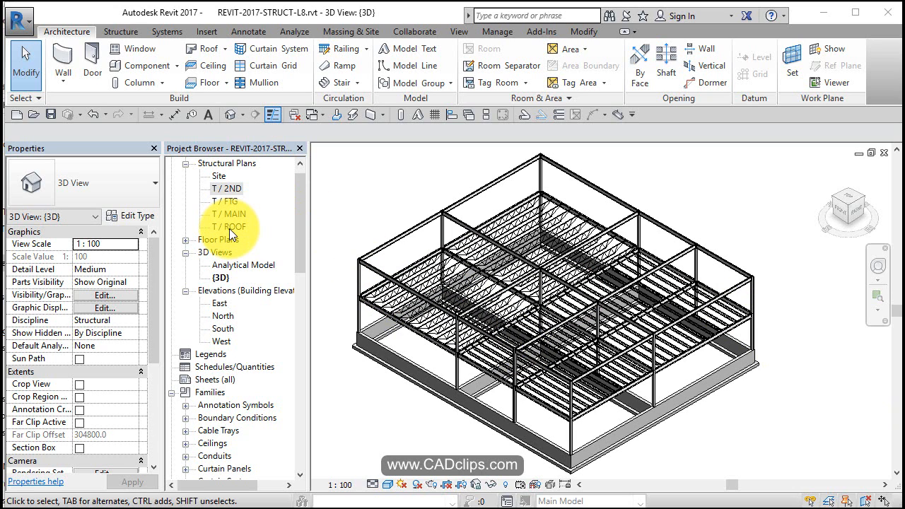
Step: Open the T / ROOF structural plan from the Project Browser
{"action": "double_click", "coordinate": [230, 226]}
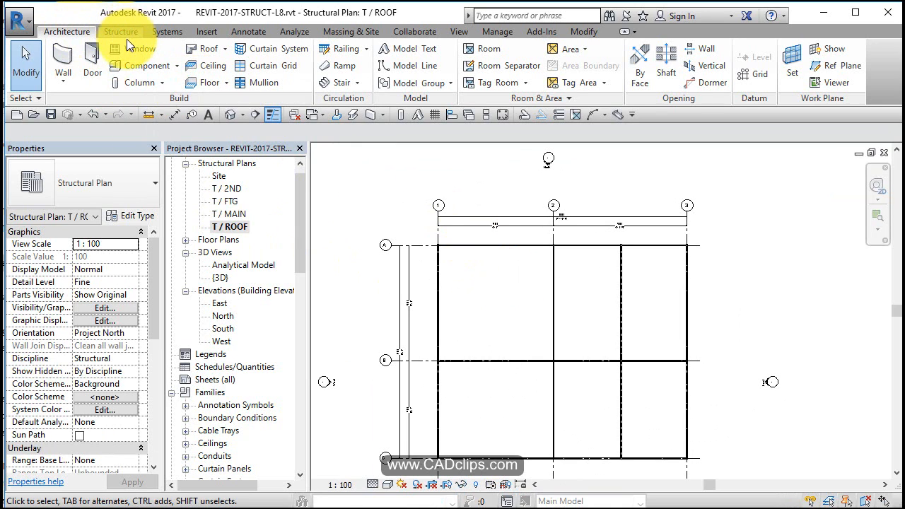
Step: Start the Beam System tool with center justification and fixed-distance 1200 spacing
{"action": "left_click", "coordinate": [121, 31]}
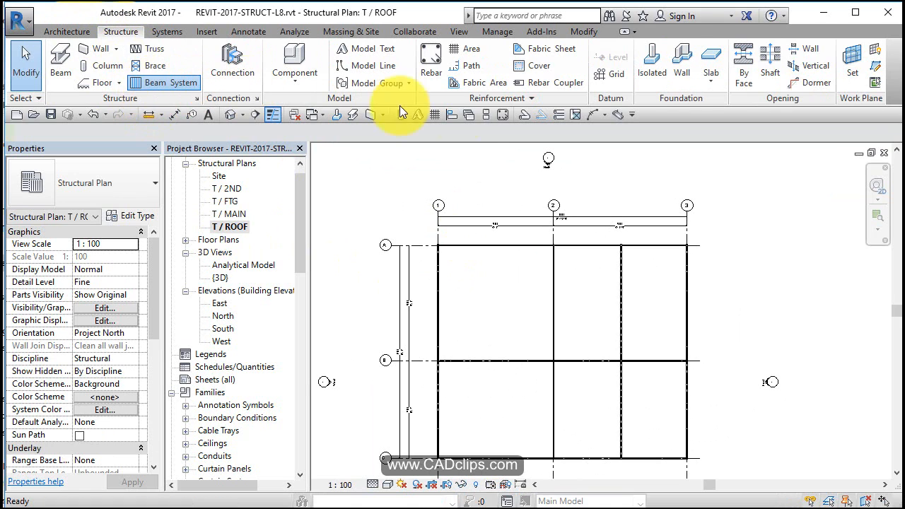
{"action": "left_click", "coordinate": [164, 82]}
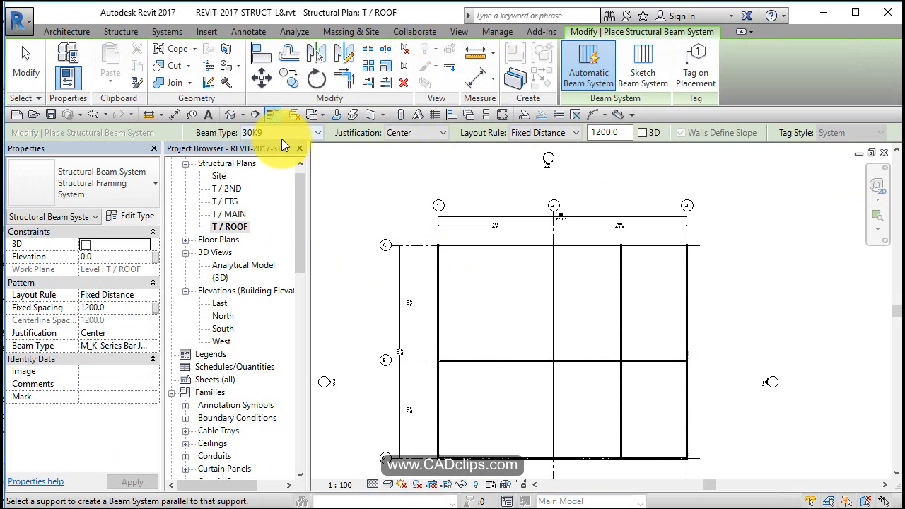
{"action": "left_click", "coordinate": [442, 133]}
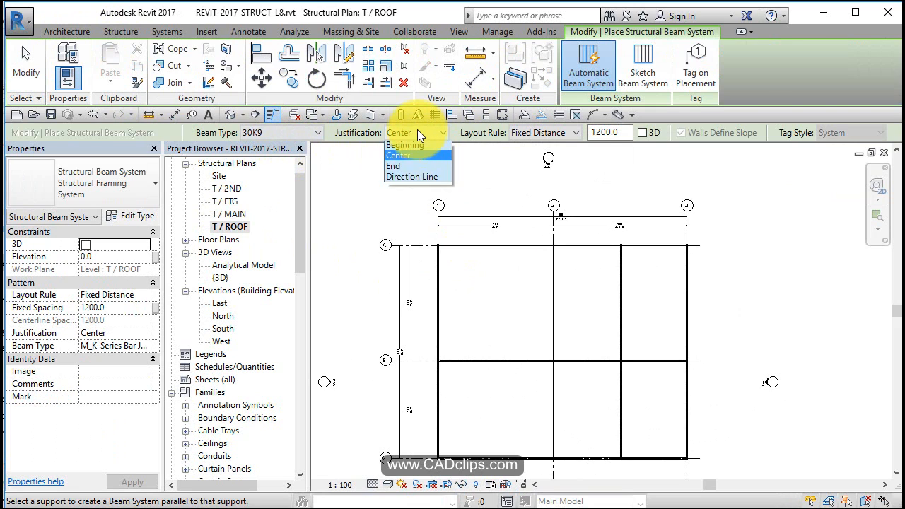
{"action": "mouse_move", "coordinate": [405, 147]}
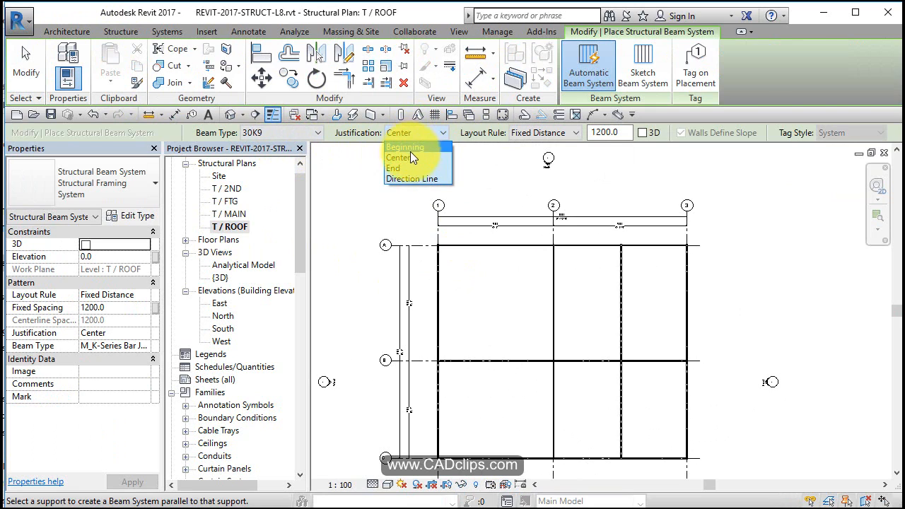
{"action": "mouse_move", "coordinate": [413, 168]}
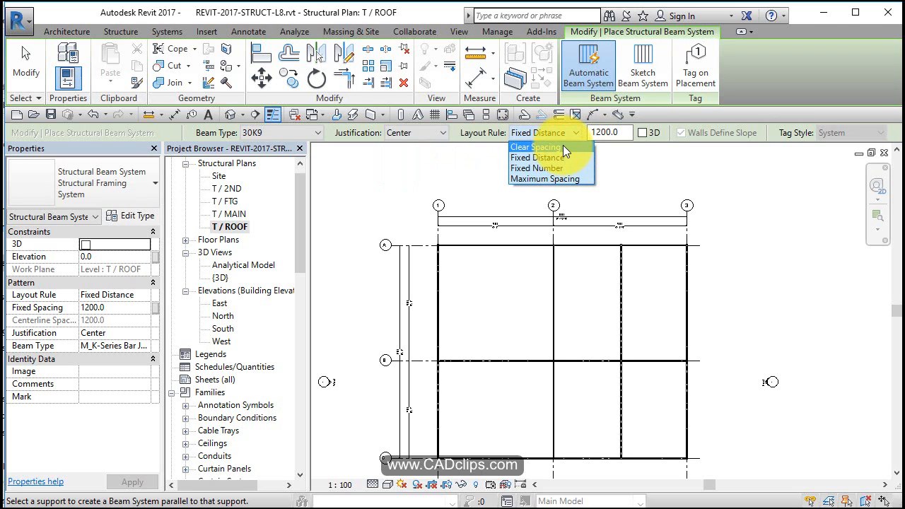
{"action": "mouse_move", "coordinate": [552, 178]}
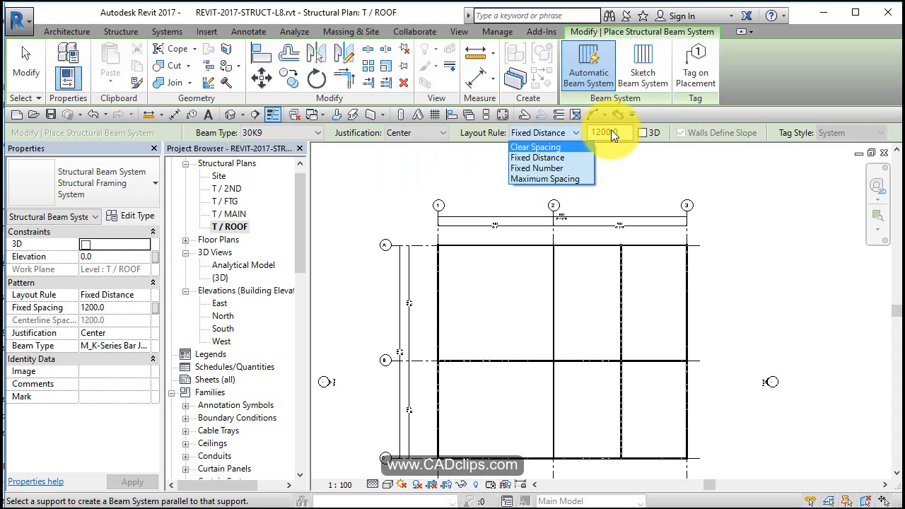
{"action": "left_click", "coordinate": [538, 157]}
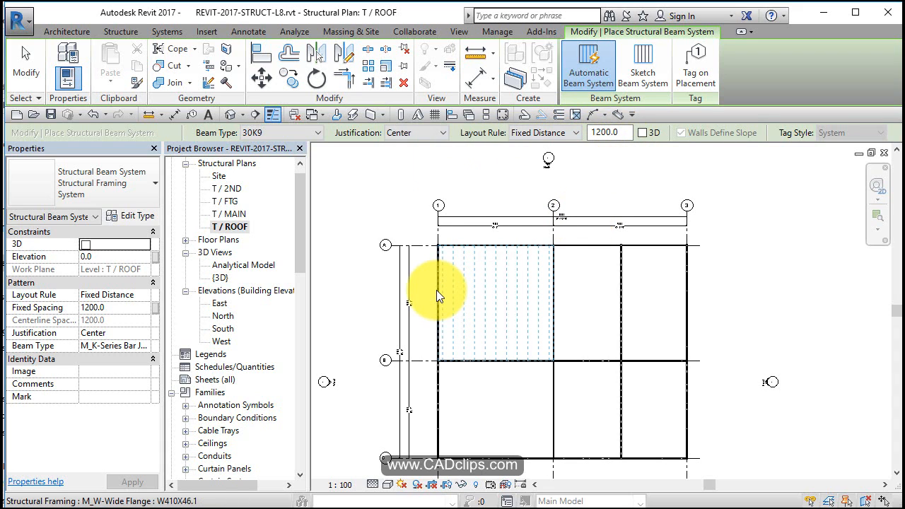
{"action": "mouse_move", "coordinate": [439, 292]}
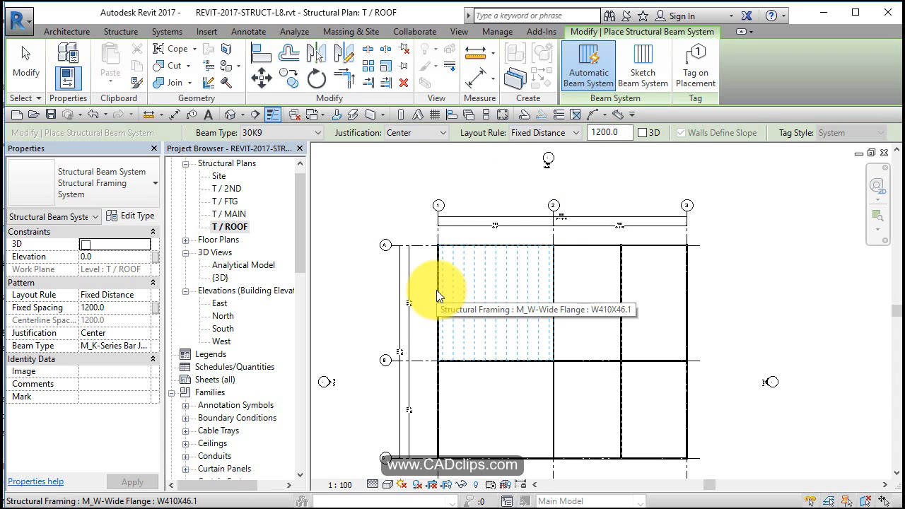
{"action": "mouse_move", "coordinate": [481, 303]}
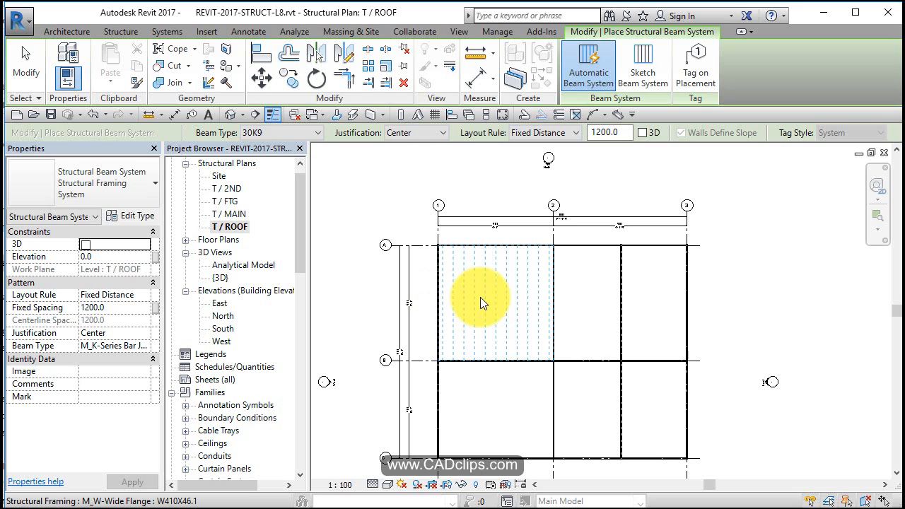
Step: Place a 30K9 joist beam system in the upper-left roof bay
{"action": "left_click", "coordinate": [480, 297]}
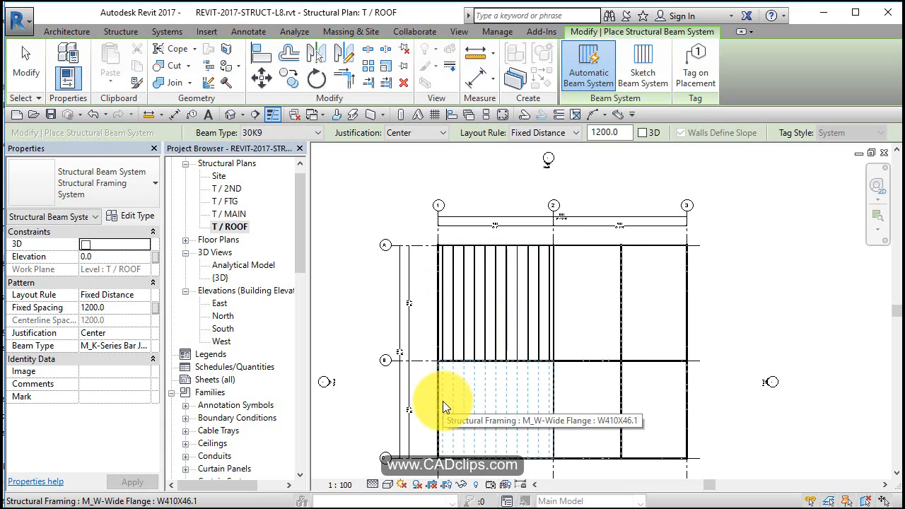
{"action": "mouse_move", "coordinate": [467, 393]}
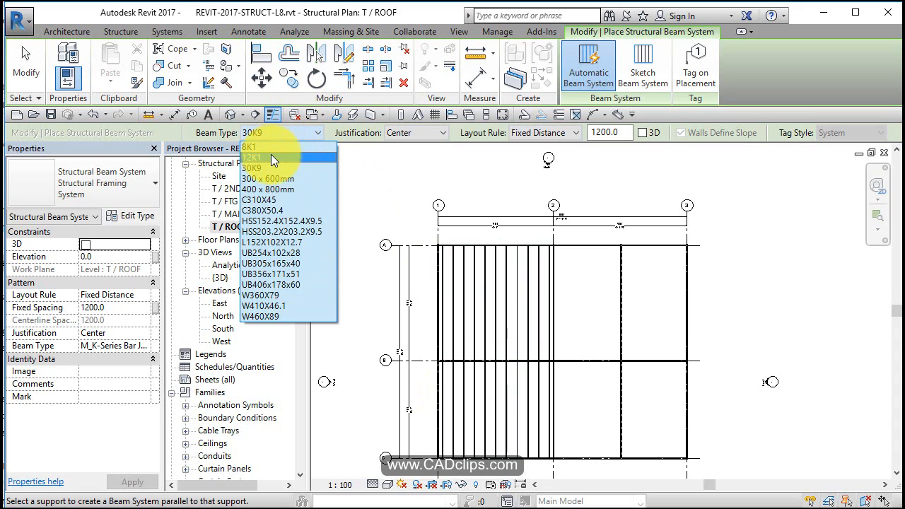
Step: Switch the beam system joist type to 12K1 for the right-hand bays
{"action": "left_click", "coordinate": [251, 157]}
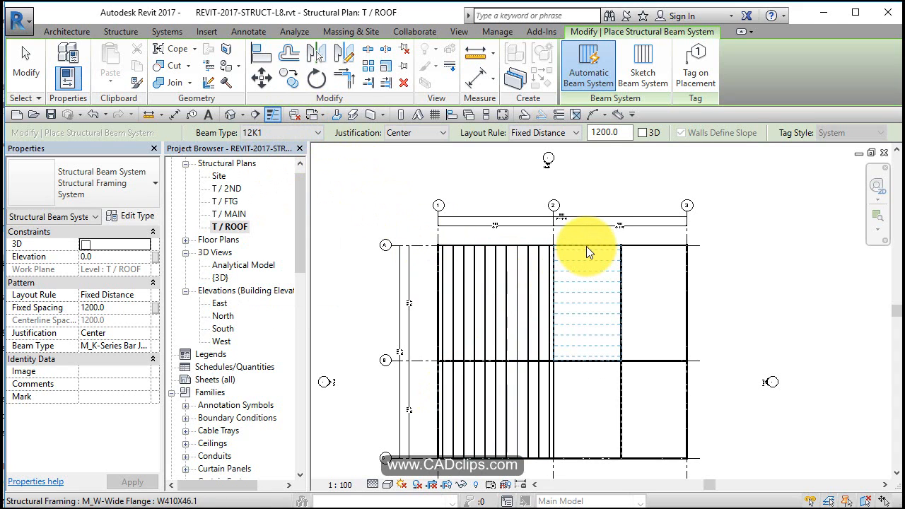
{"action": "mouse_move", "coordinate": [583, 272]}
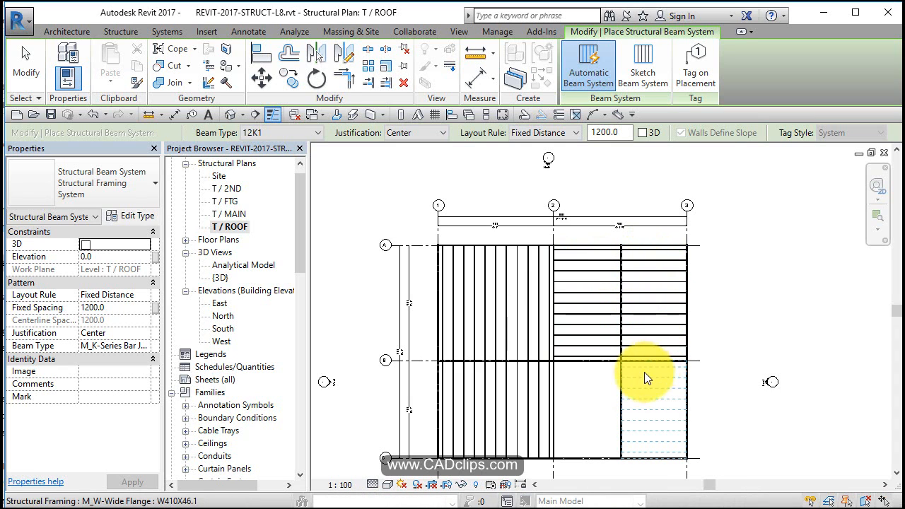
{"action": "mouse_move", "coordinate": [588, 367]}
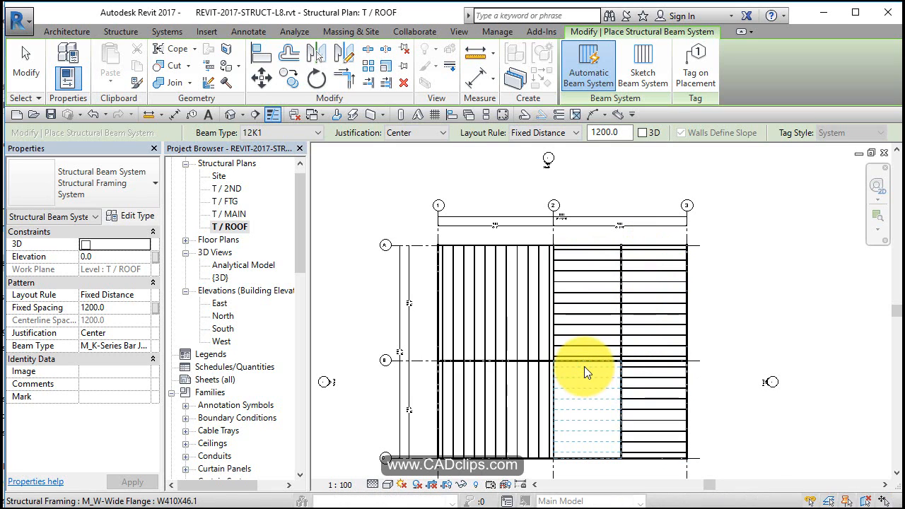
{"action": "mouse_move", "coordinate": [679, 317]}
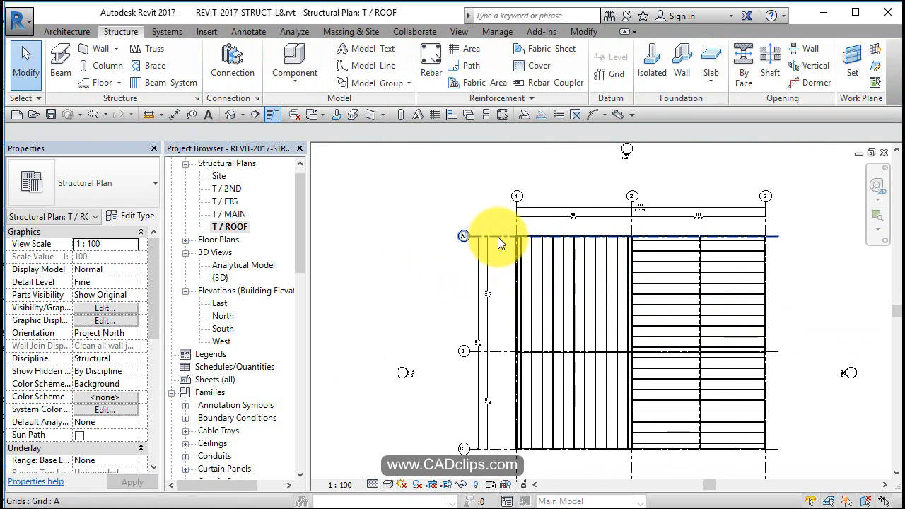
Step: Select grid A on the roof plan and adjust its position
{"action": "left_click", "coordinate": [464, 236]}
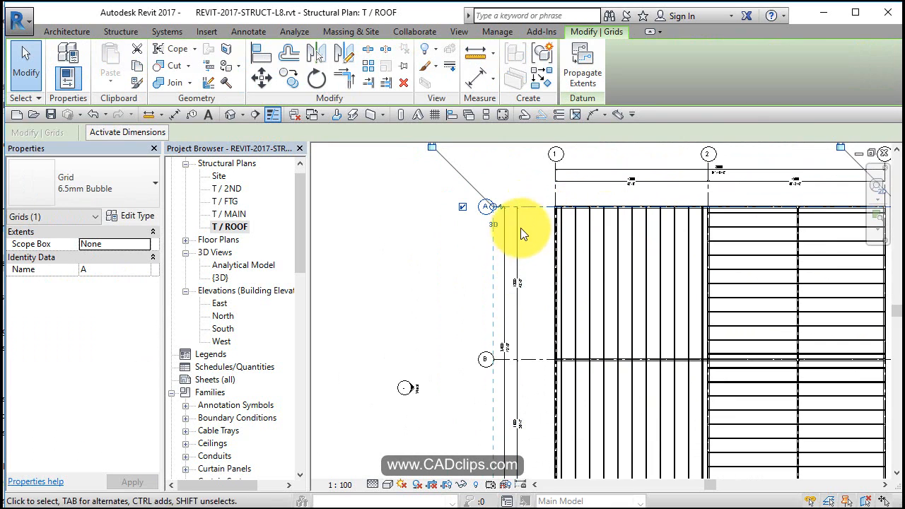
{"action": "left_click", "coordinate": [517, 247]}
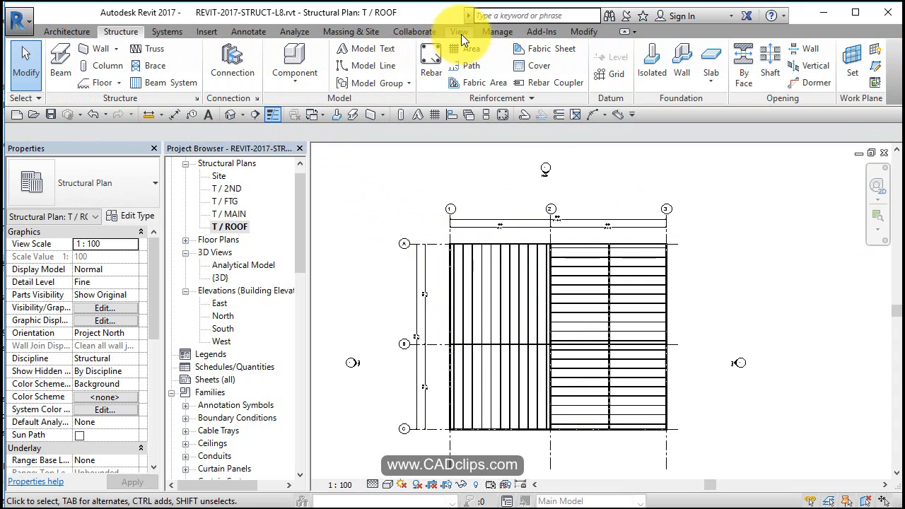
Step: Close hidden views and tile the 3D view with the roof plan, making the plan active
{"action": "left_click", "coordinate": [459, 31]}
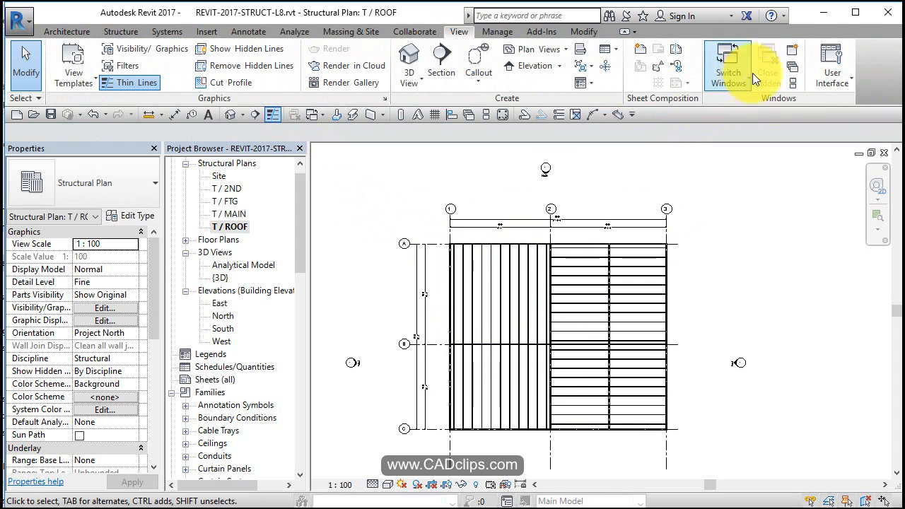
{"action": "mouse_move", "coordinate": [502, 120]}
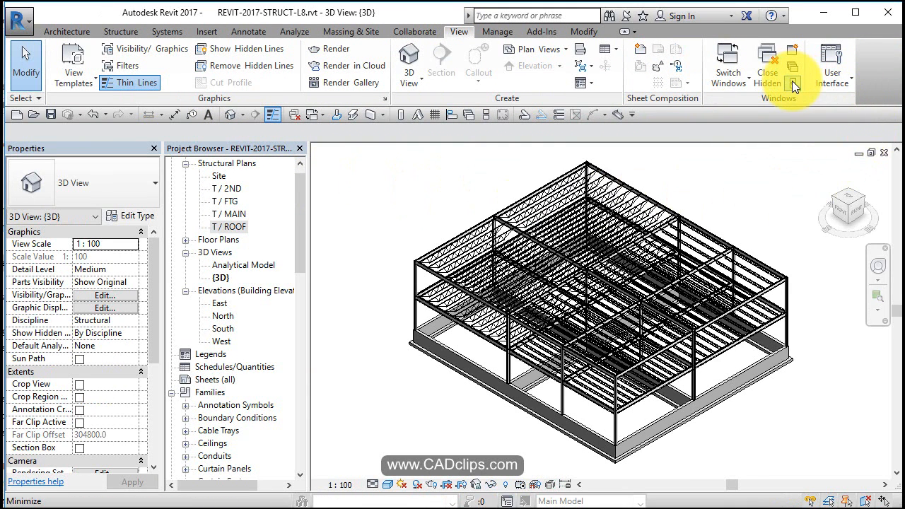
{"action": "left_click", "coordinate": [792, 54]}
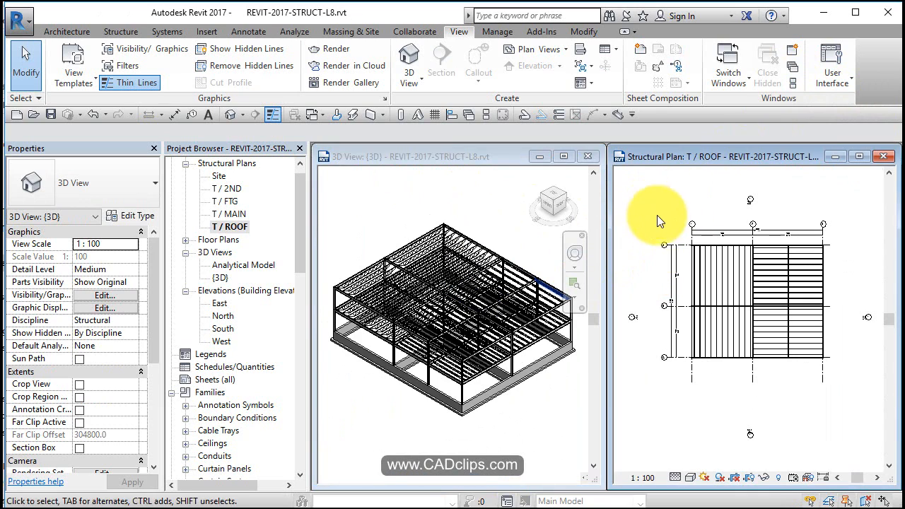
{"action": "left_click", "coordinate": [699, 317]}
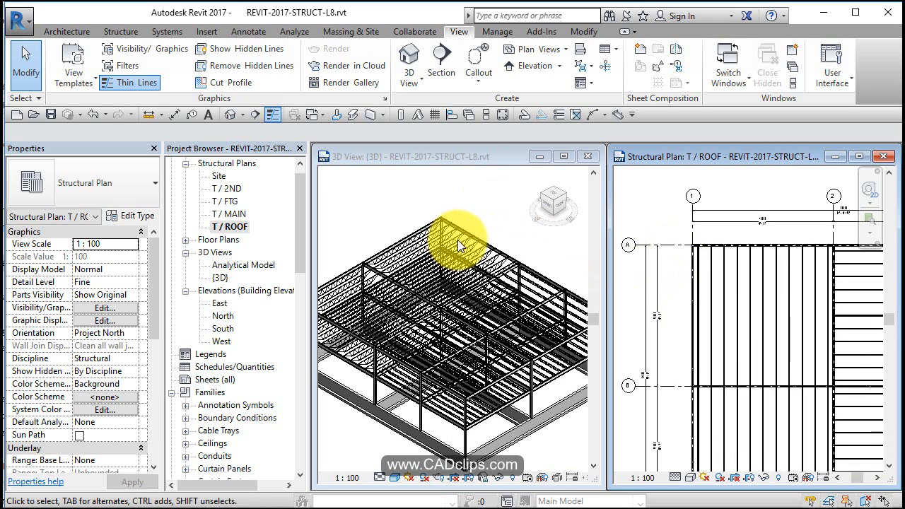
Step: Select grid A in the roof plan, then orbit the 3D model to inspect the joist framing
{"action": "left_click", "coordinate": [629, 246]}
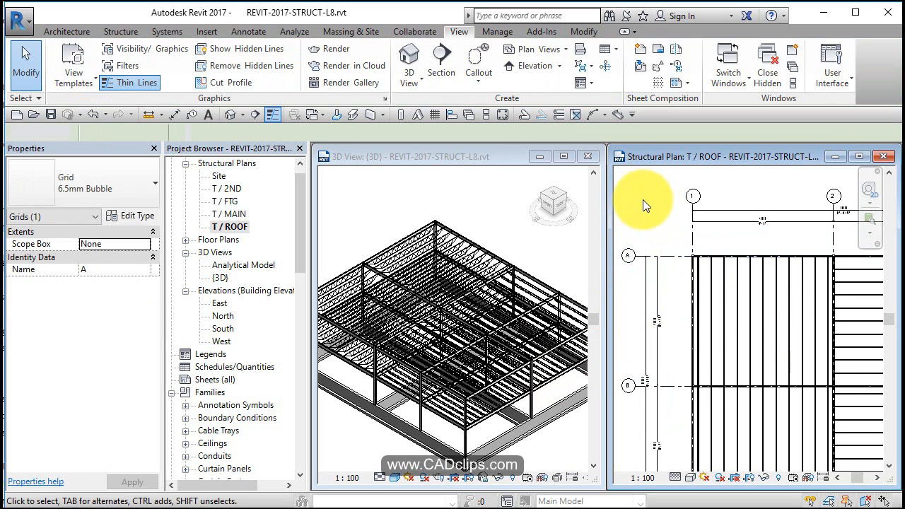
{"action": "left_click", "coordinate": [452, 318]}
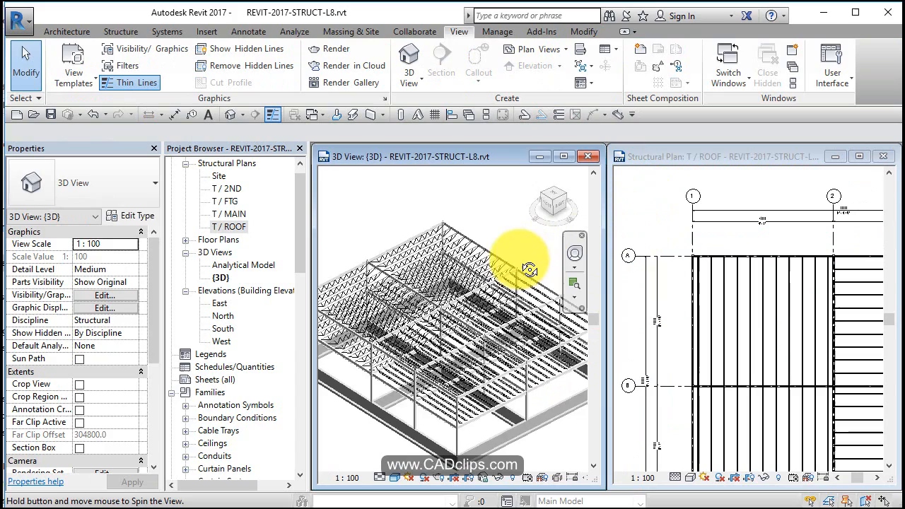
{"action": "left_click_drag", "start_coordinate": [531, 271], "coordinate": [481, 275]}
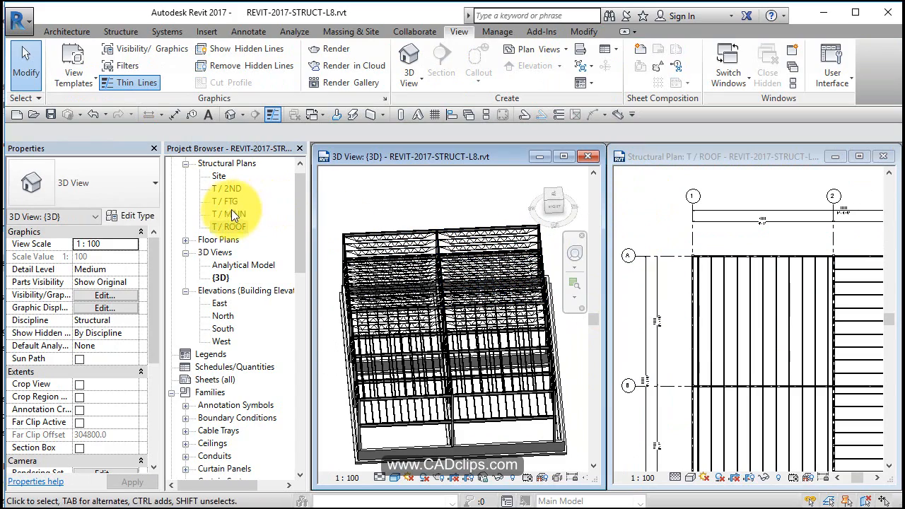
Step: Open the T / FTG foundation plan and start the Align tool for the foundation wall
{"action": "double_click", "coordinate": [225, 201]}
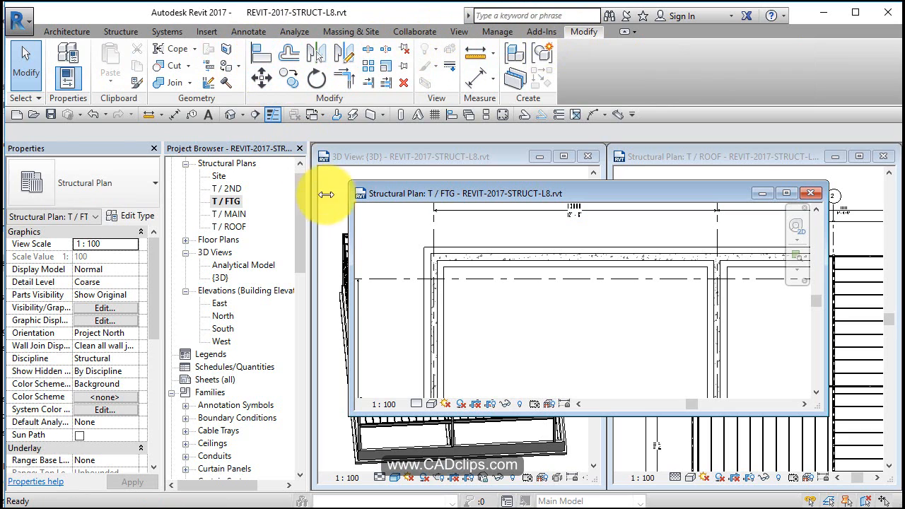
{"action": "left_click", "coordinate": [262, 53]}
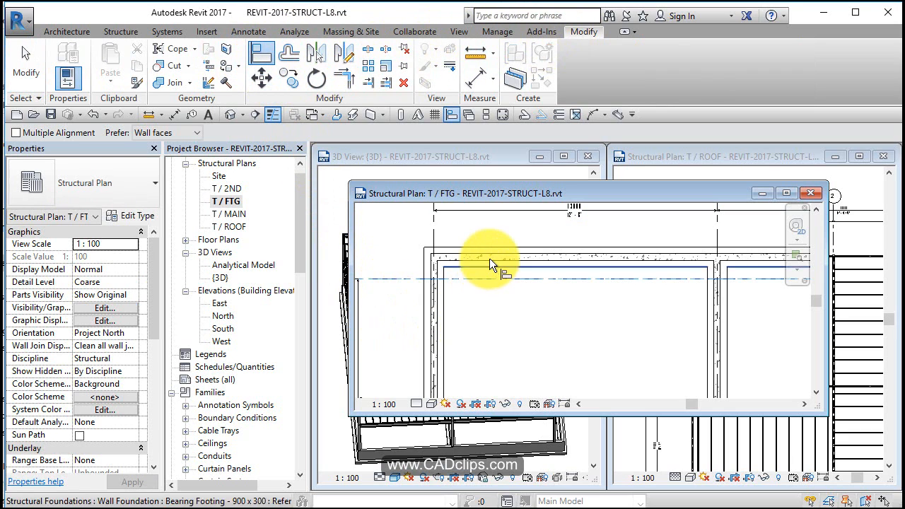
{"action": "mouse_move", "coordinate": [496, 262]}
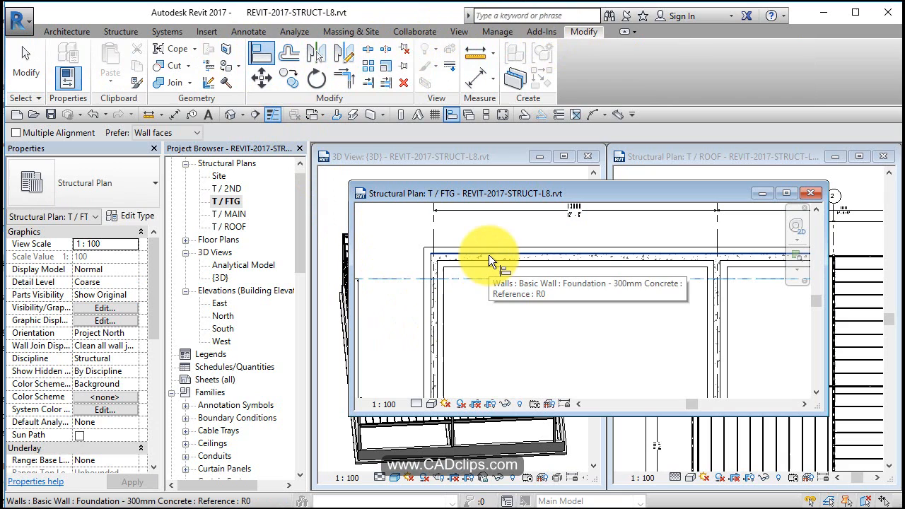
{"action": "mouse_move", "coordinate": [461, 315]}
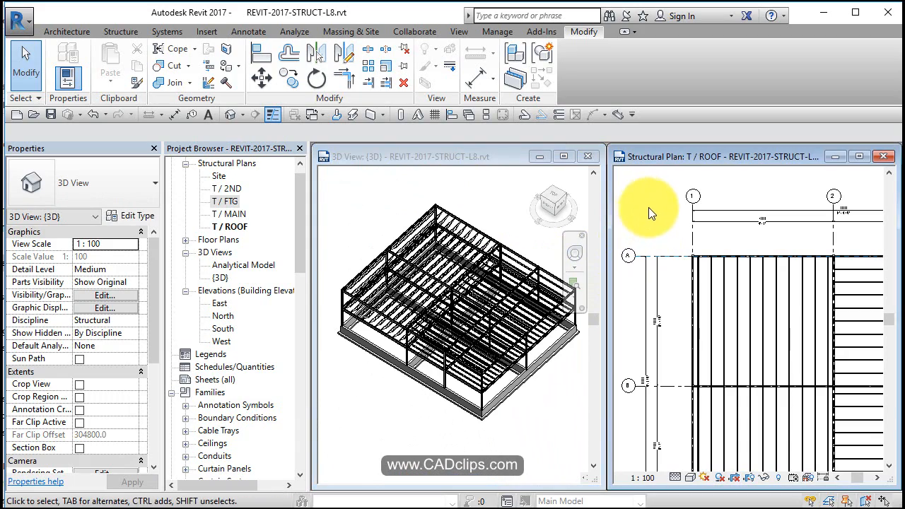
{"action": "left_click", "coordinate": [651, 215]}
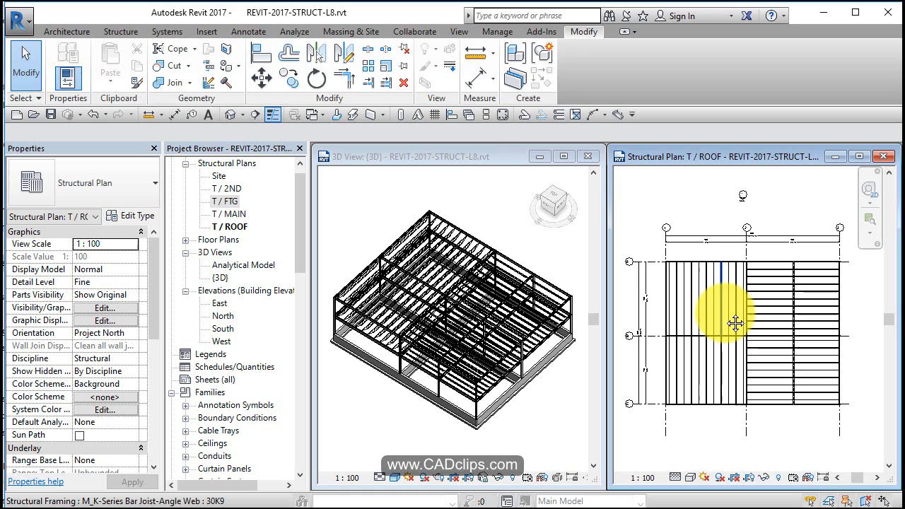
{"action": "mouse_move", "coordinate": [735, 324]}
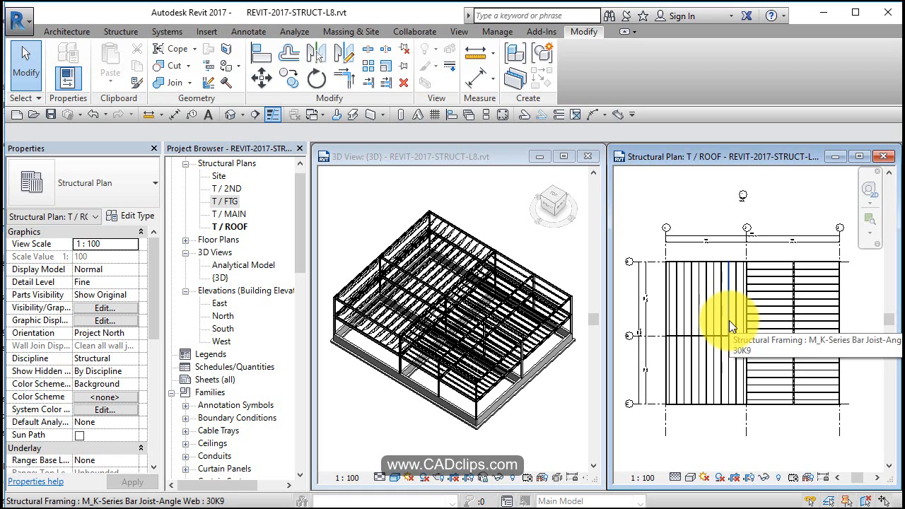